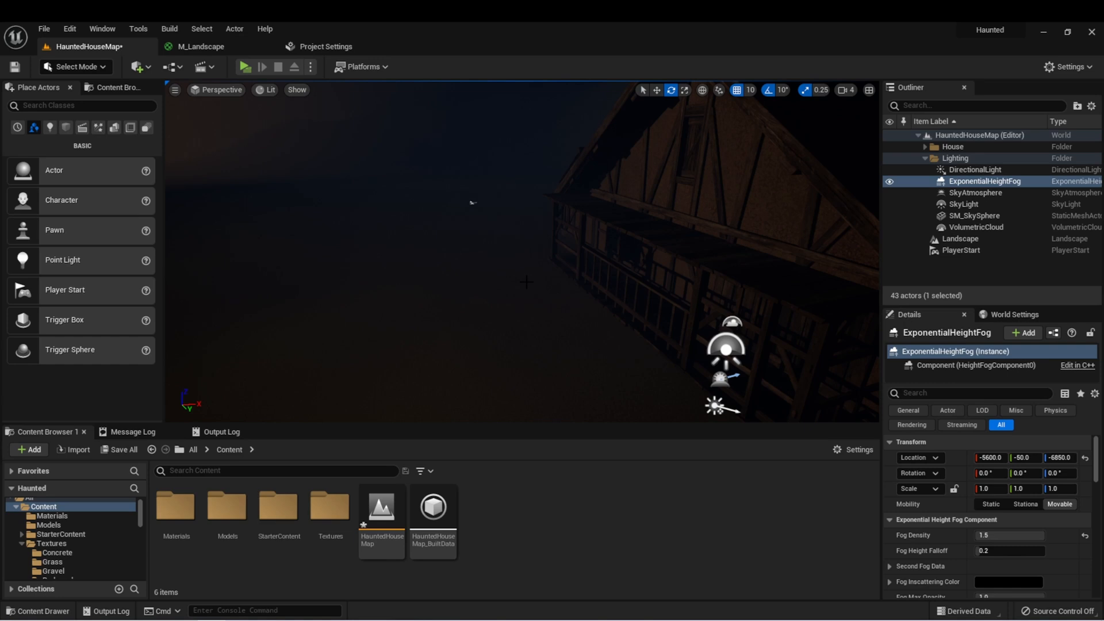
Open the project's Models folder in the Content Browser
double_click(227, 505)
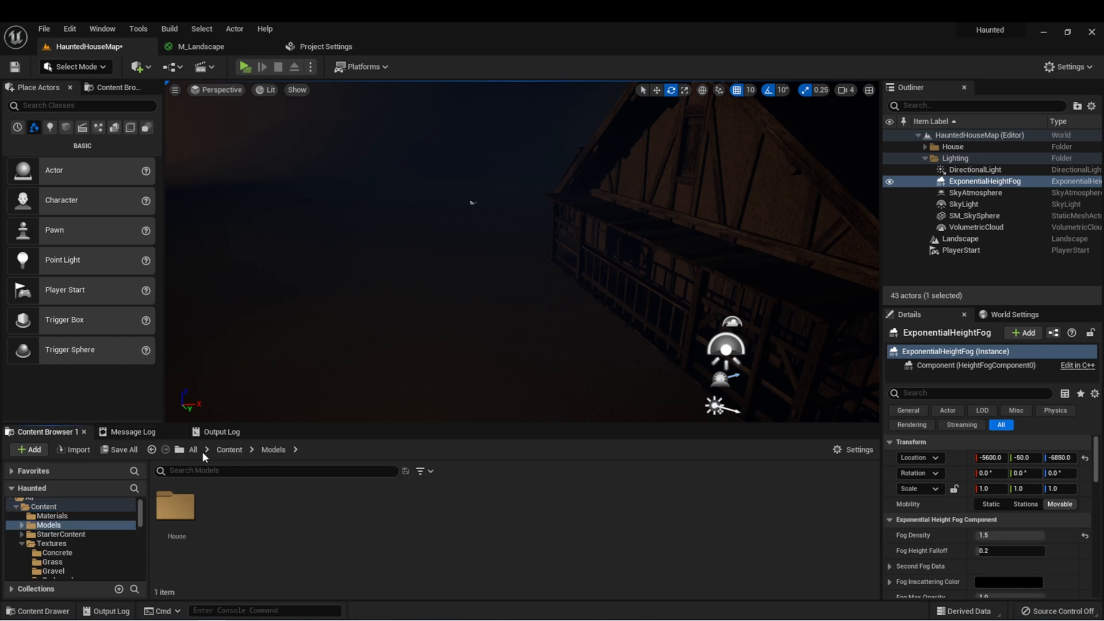
mouse_move(176, 503)
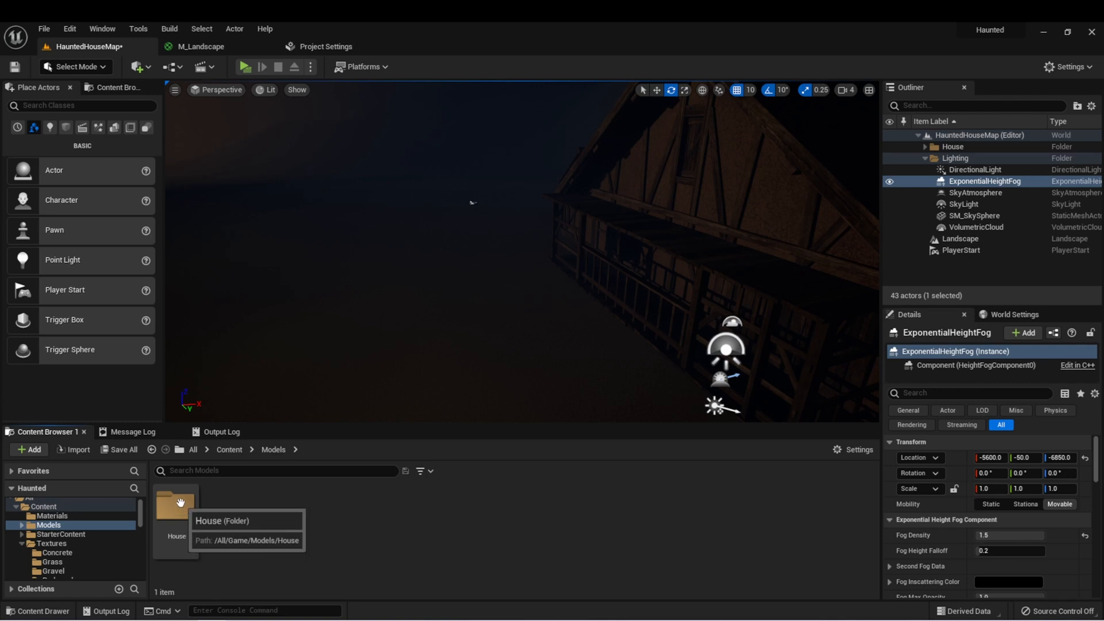
mouse_move(312, 525)
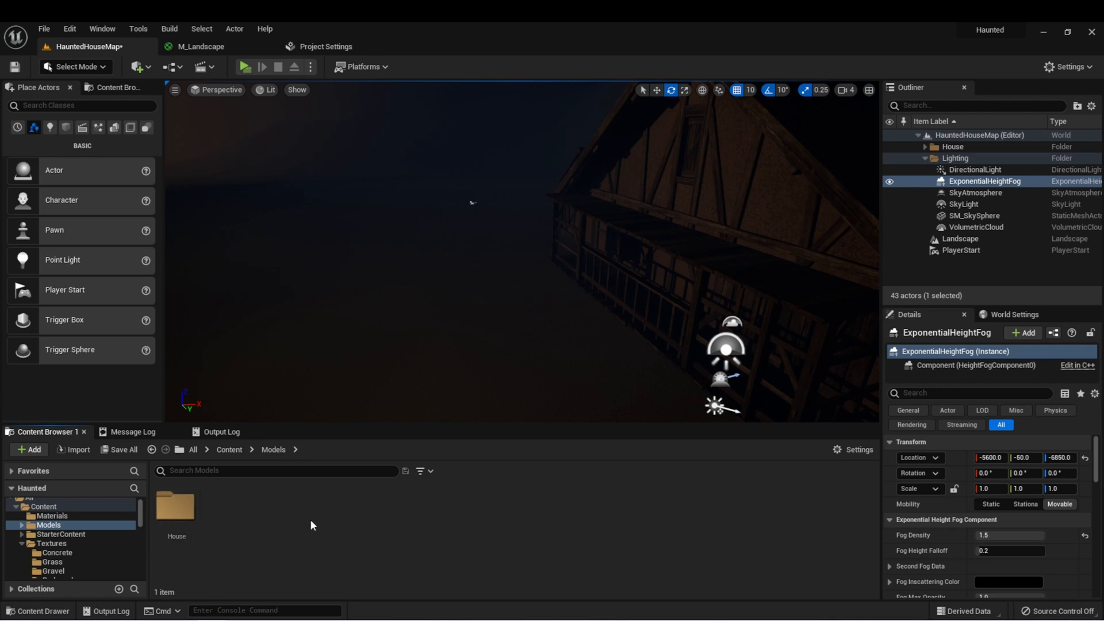
mouse_move(348, 514)
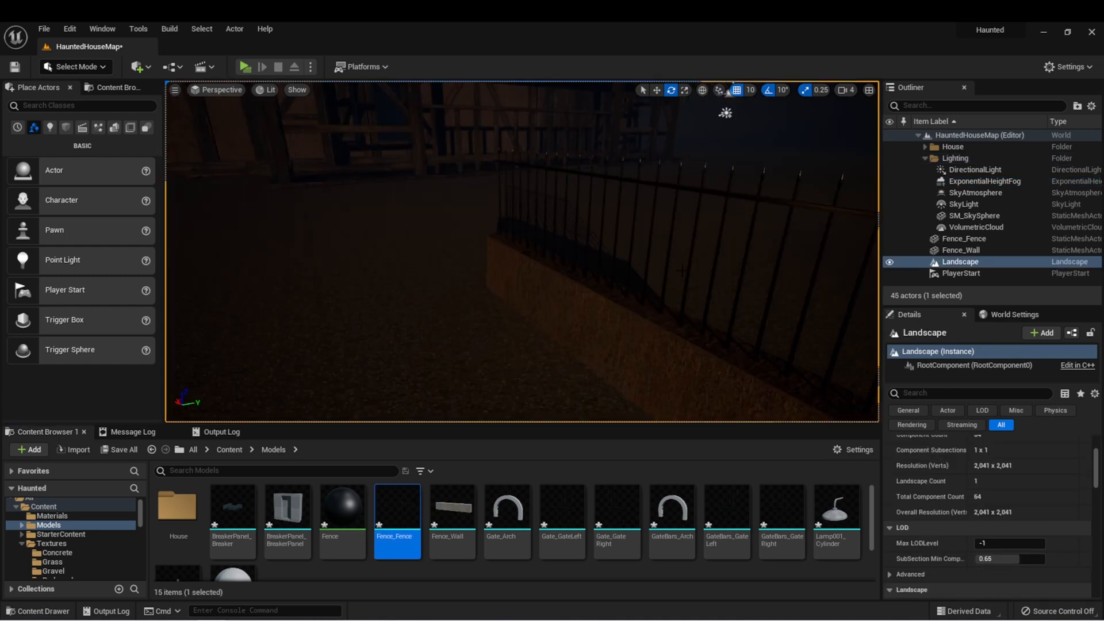
Parent the iron railing (Fence_Fence) to the concrete Fence_Wall in the Outliner
click(960, 250)
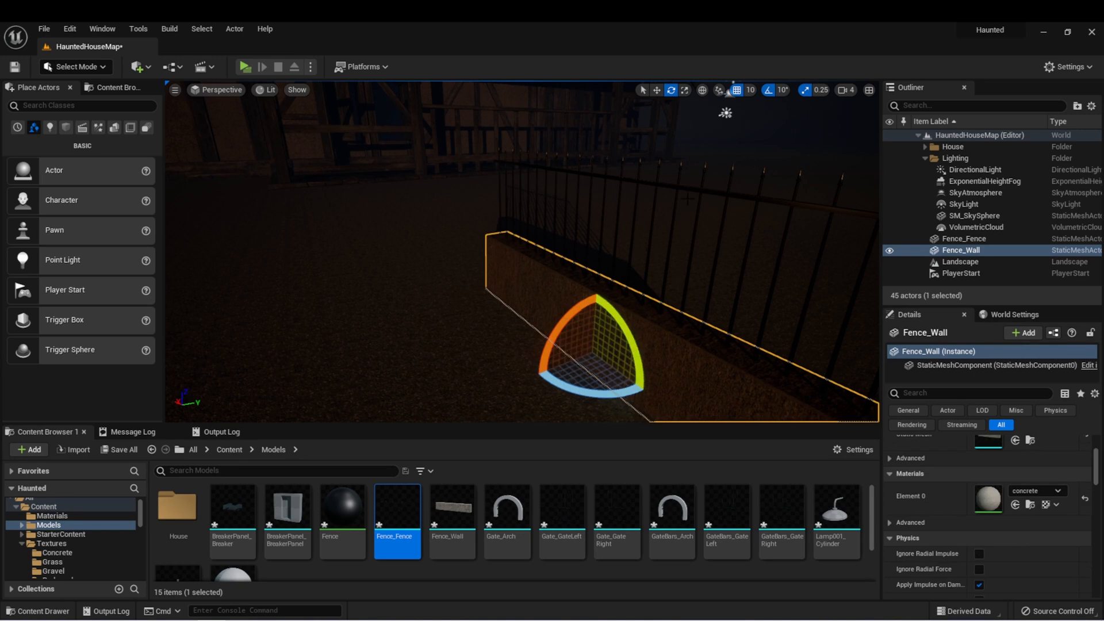
click(960, 238)
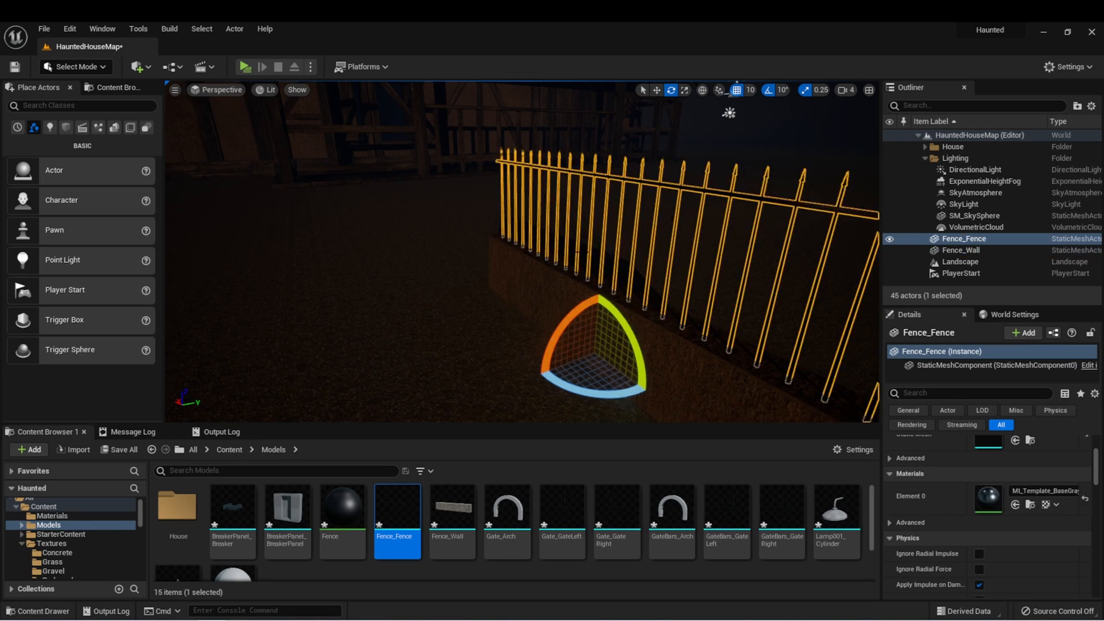
click(960, 250)
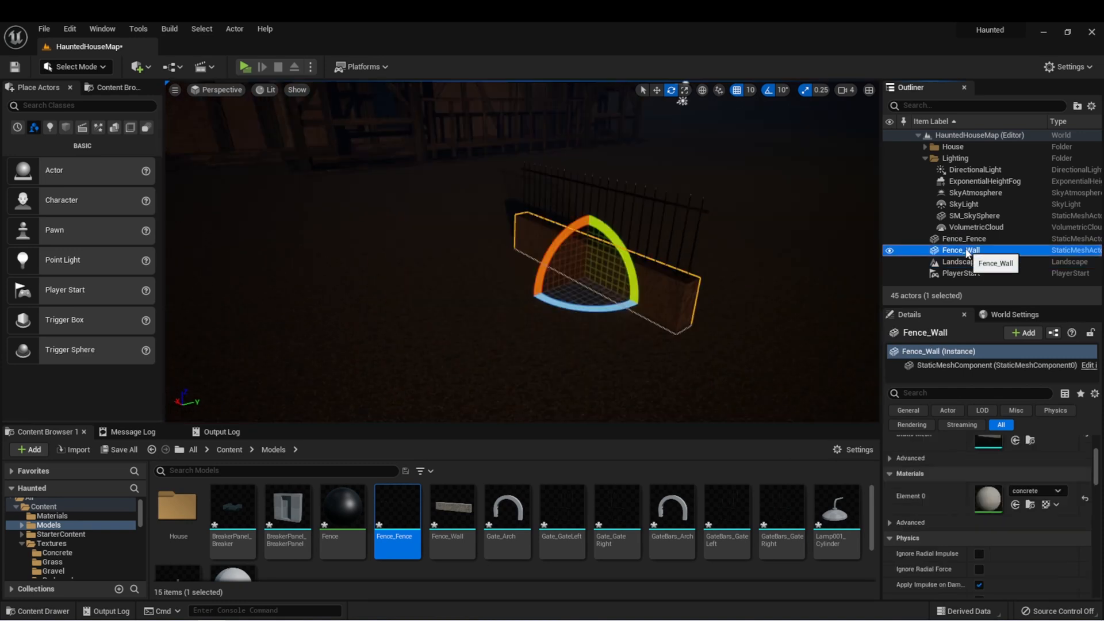
click(960, 238)
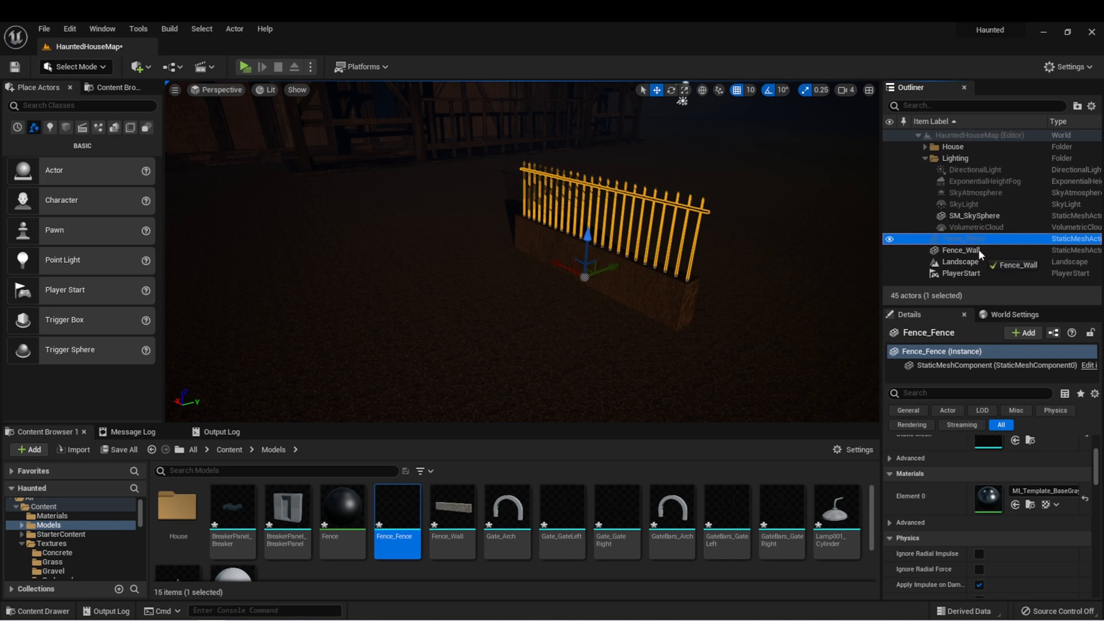
click(960, 238)
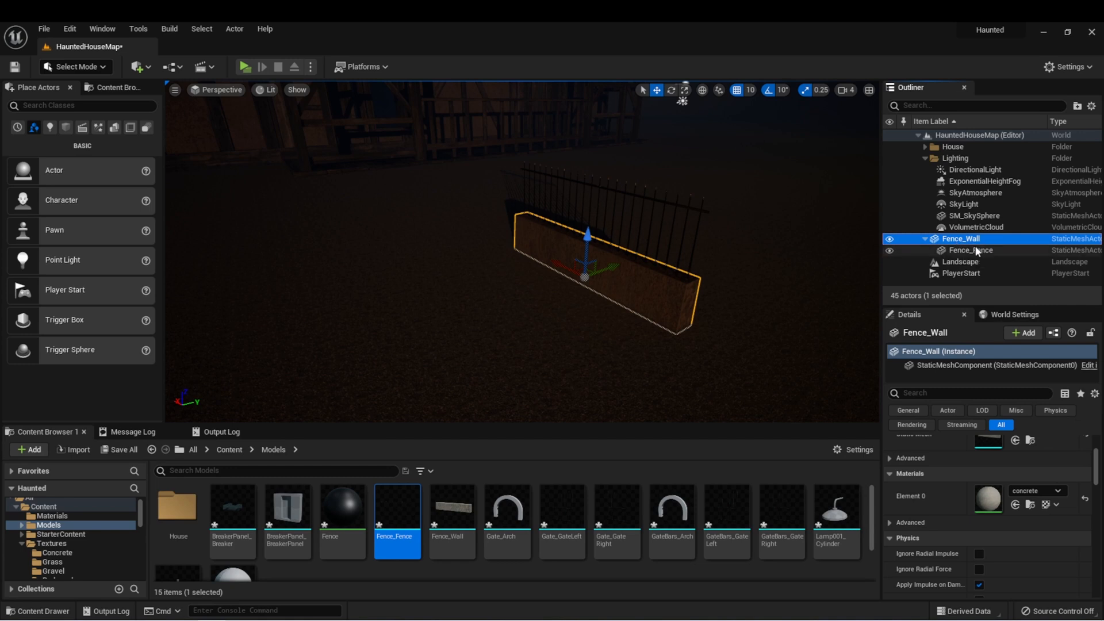
Confirm the railing follows the wall, then place a duplicate pair further along
click(970, 250)
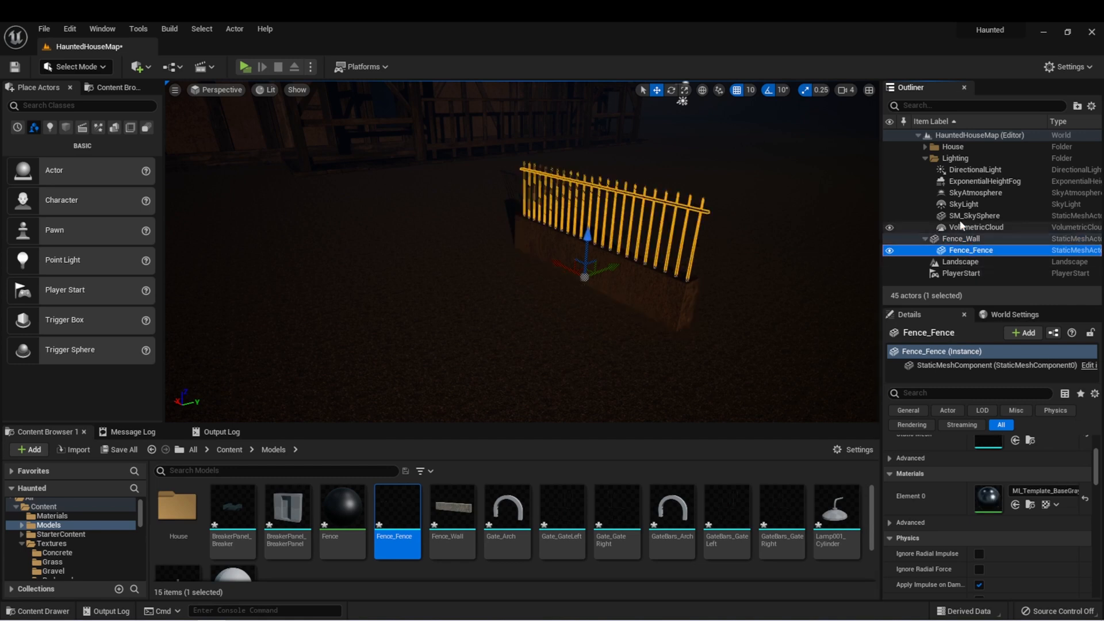
click(960, 238)
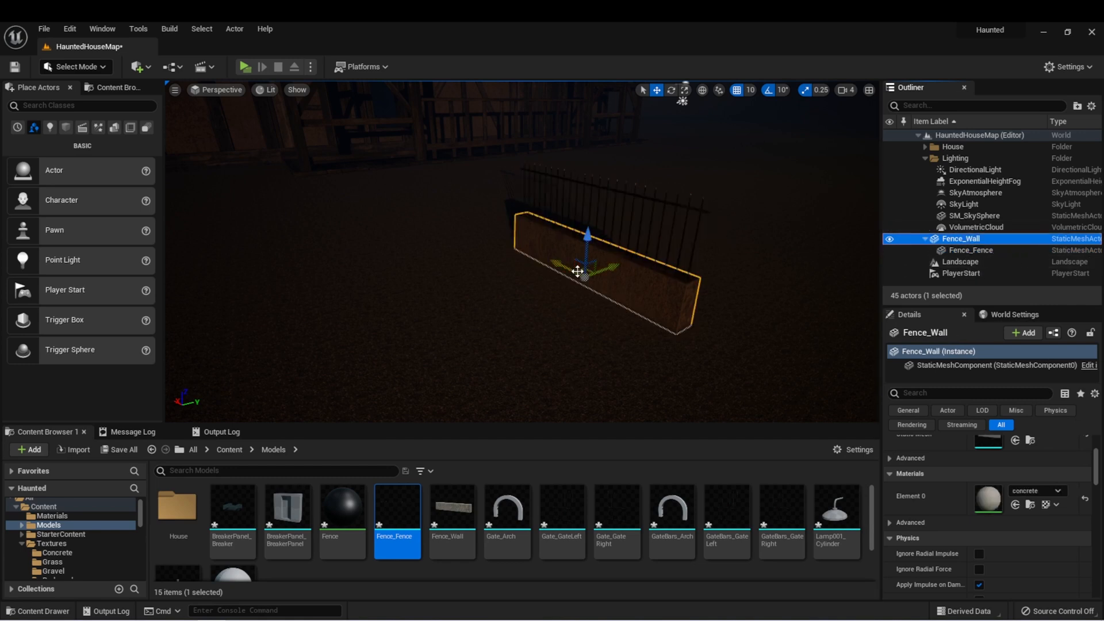
drag(576, 270, 630, 268)
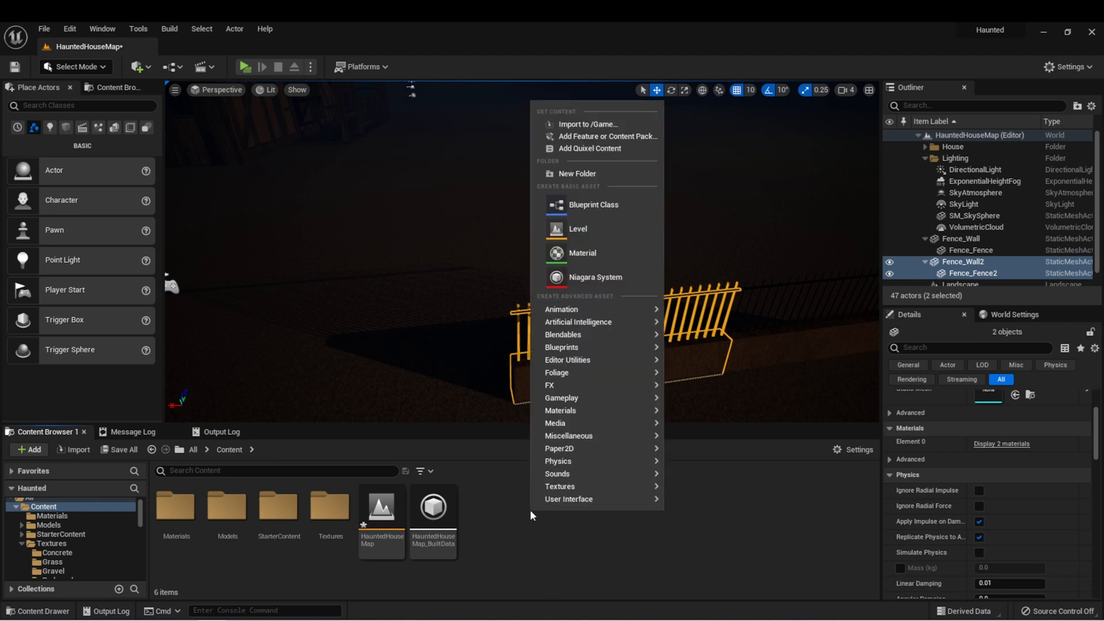
Create an Actor-based Blueprint class named BP_Fence
click(593, 204)
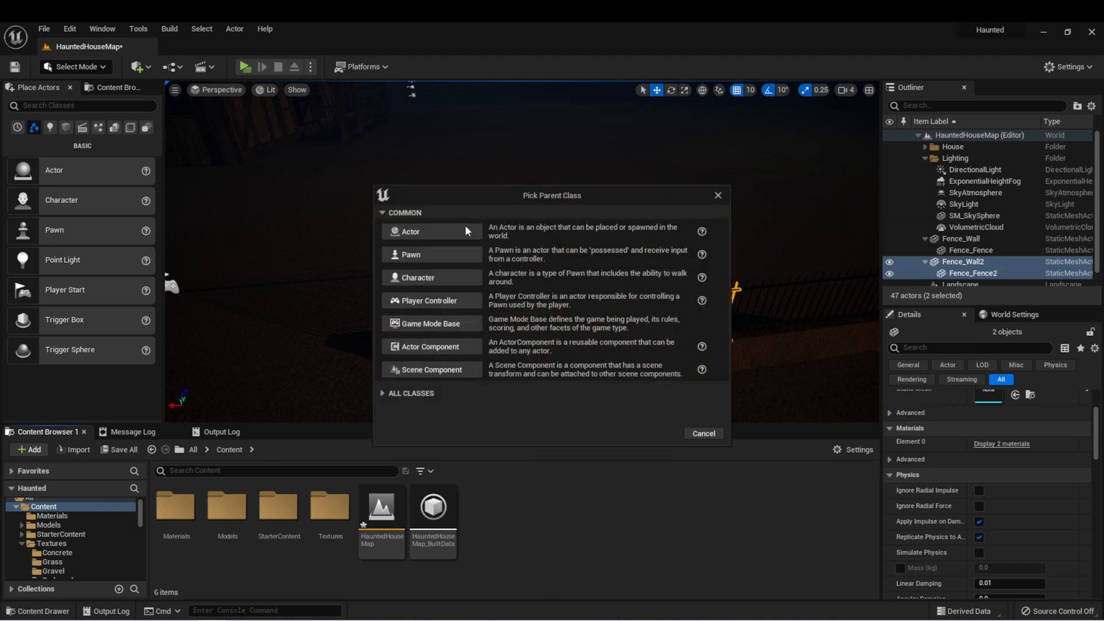
click(406, 231)
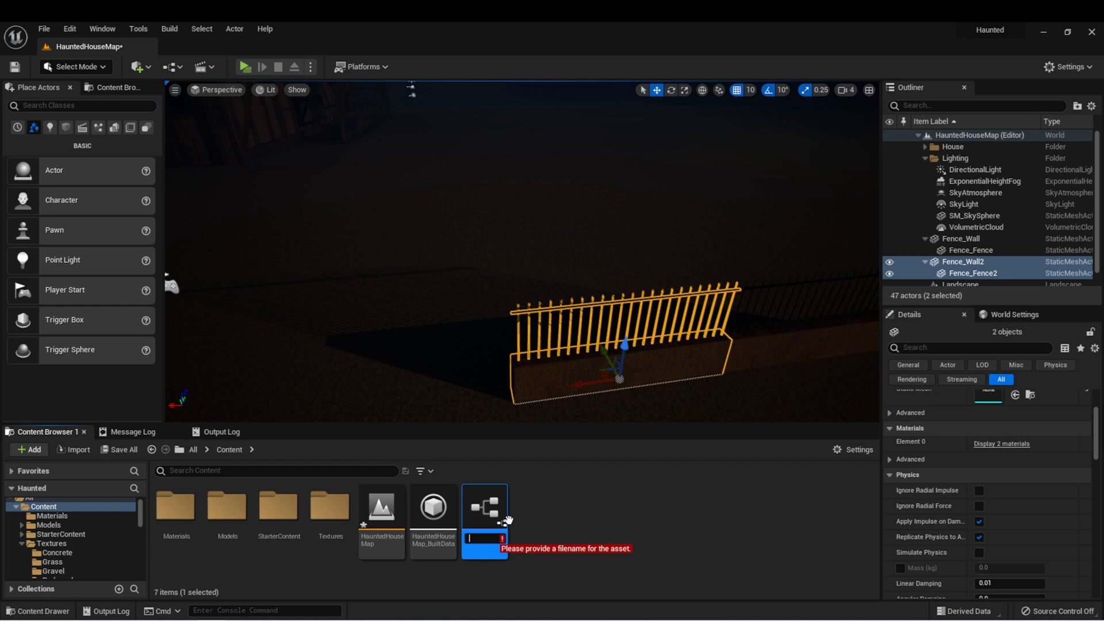
text(BP_Fence)
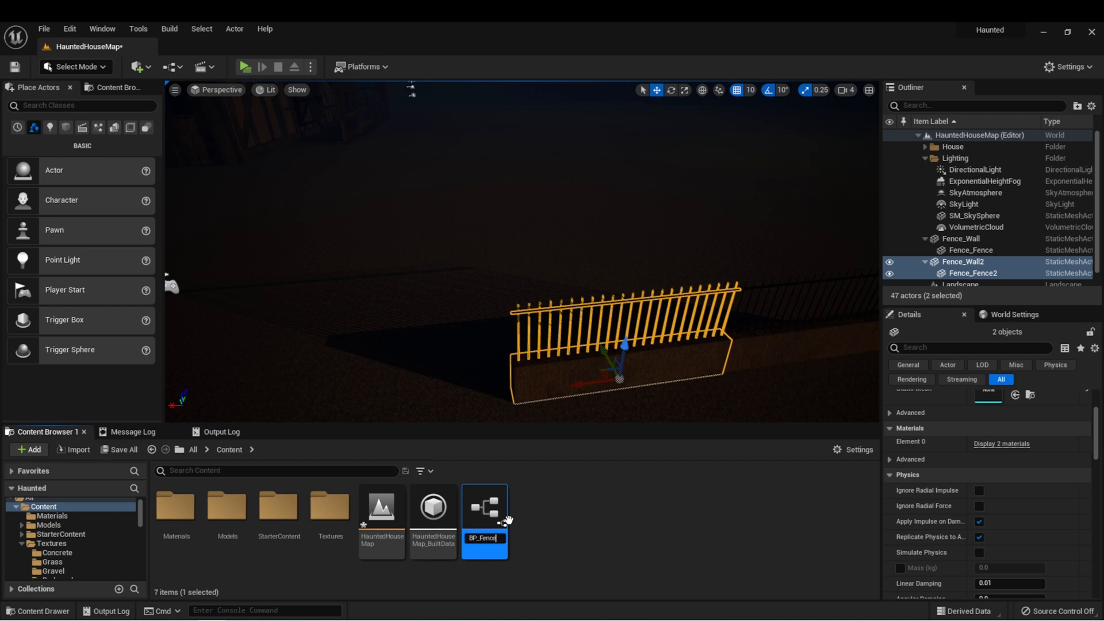
Open BP_Fence and add two Static Mesh components for the wall and railing
double_click(483, 506)
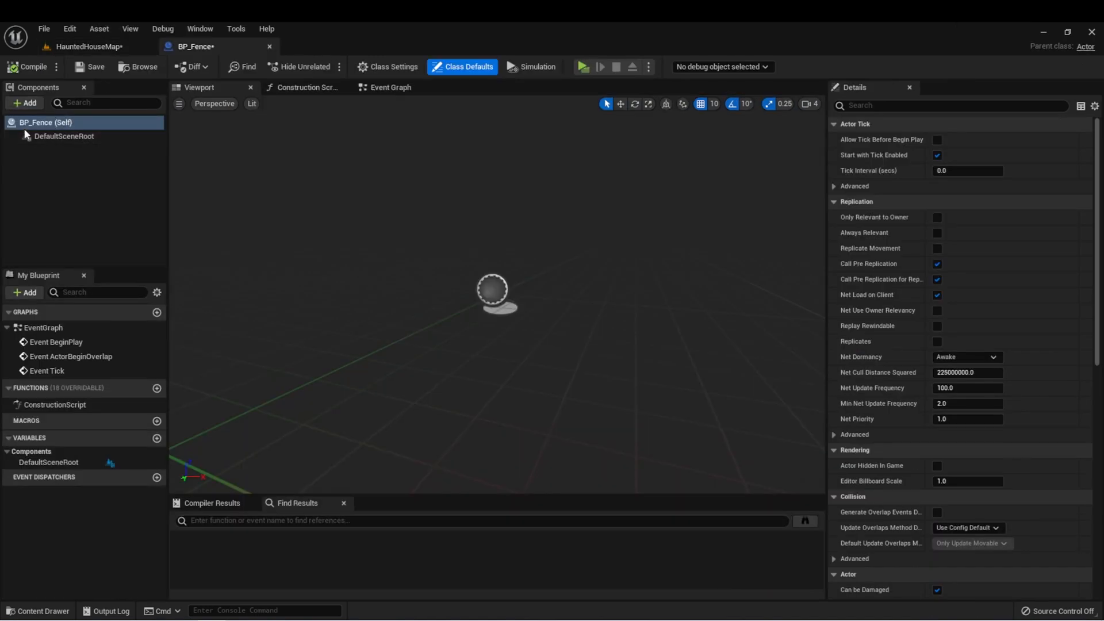
click(24, 102)
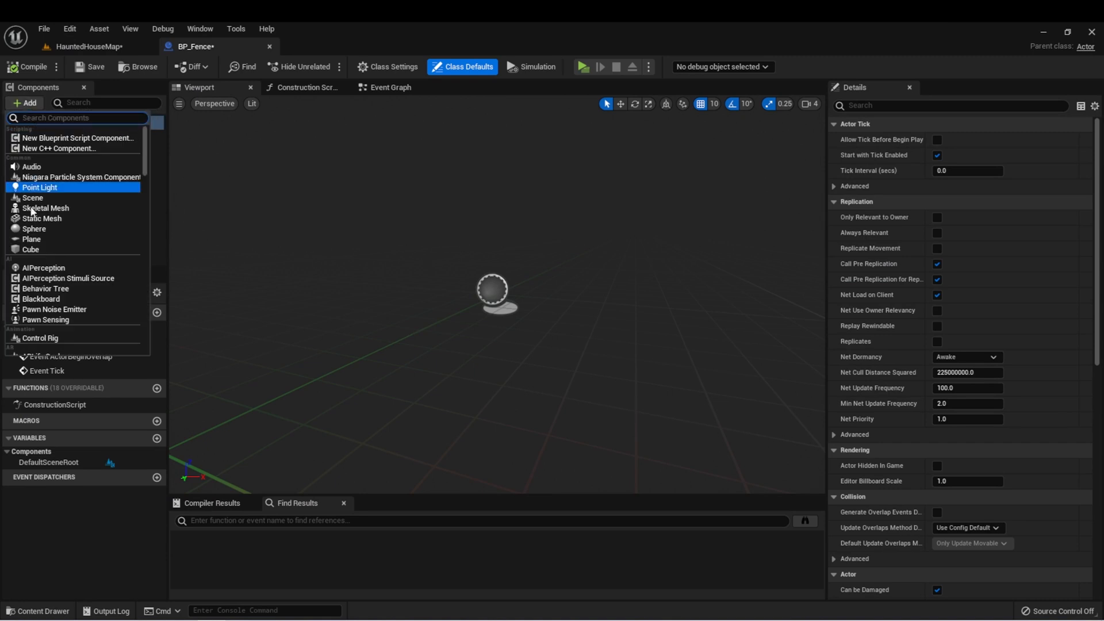
click(41, 218)
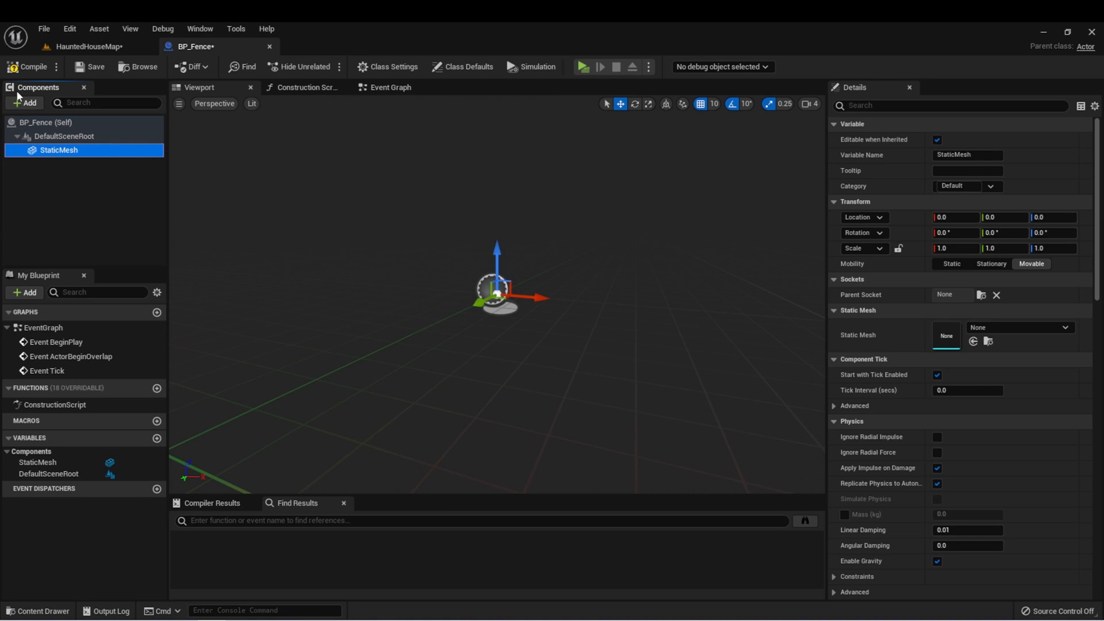
click(24, 102)
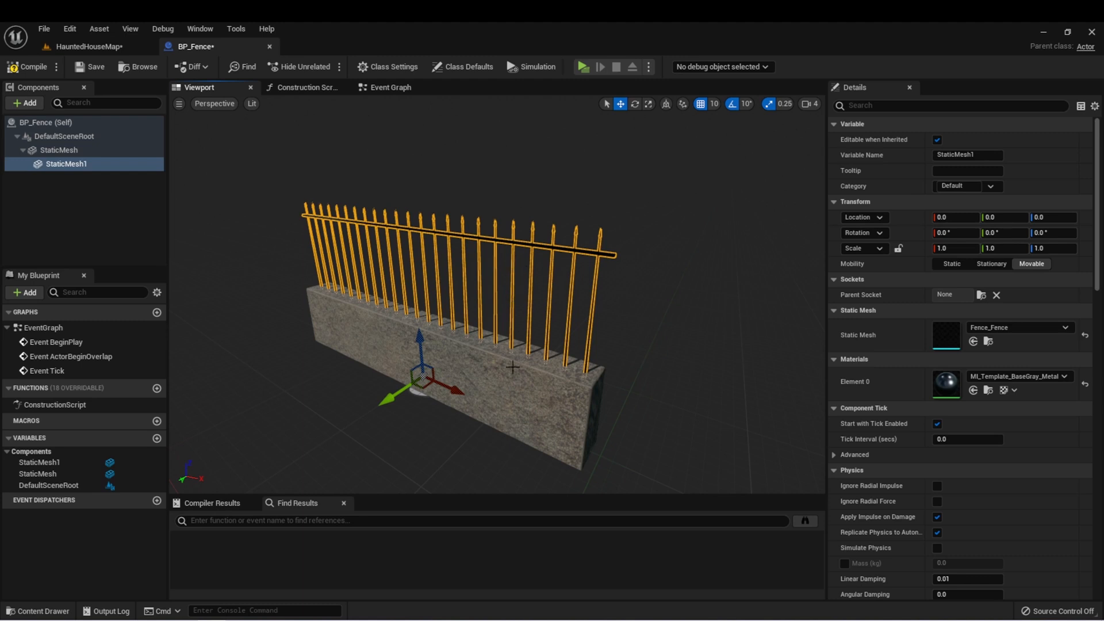
click(59, 150)
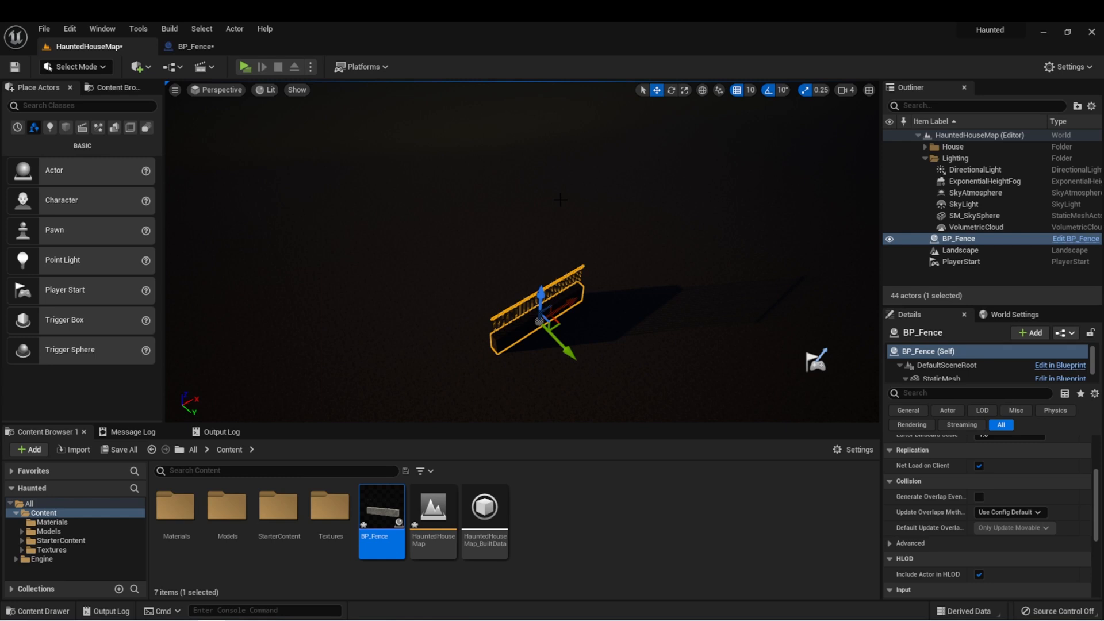
mouse_move(248, 137)
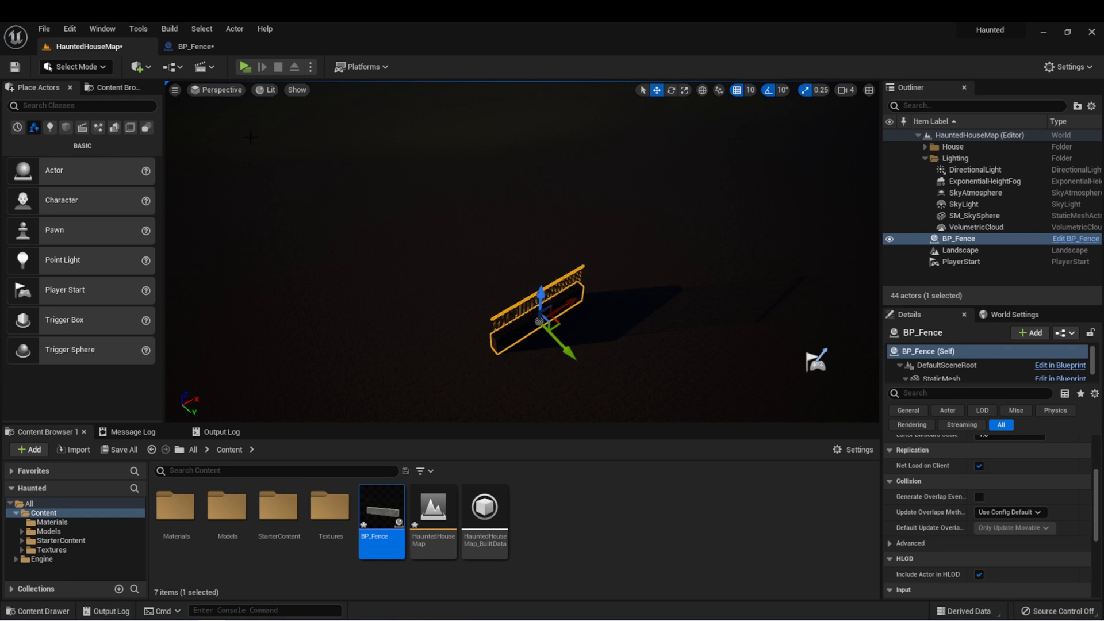
Switch the level viewport to Top view
click(221, 90)
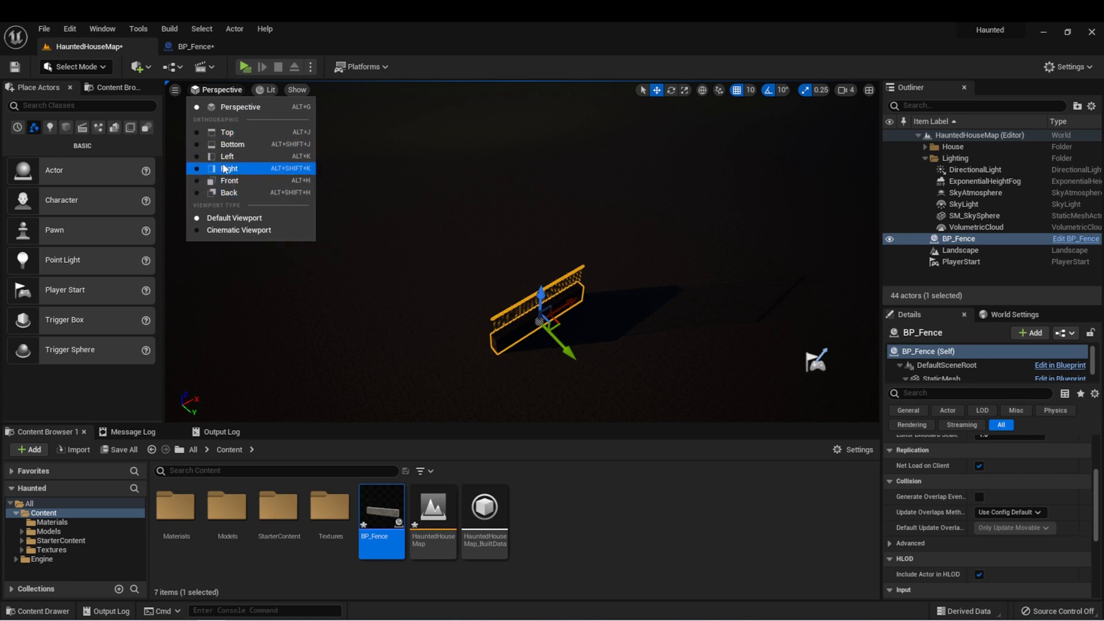
mouse_move(228, 132)
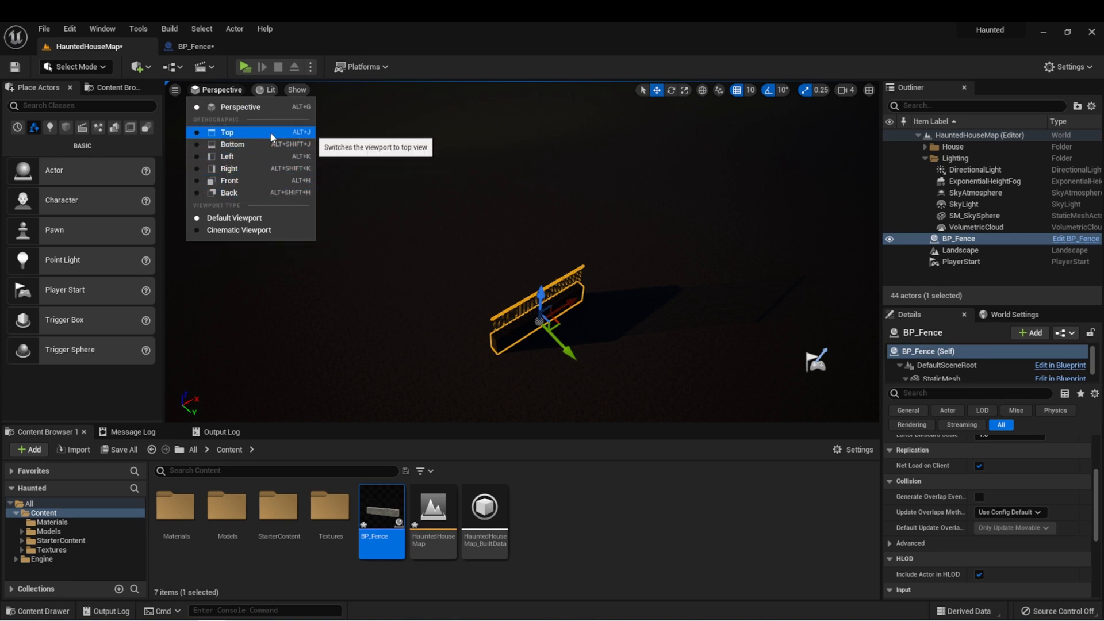
click(226, 132)
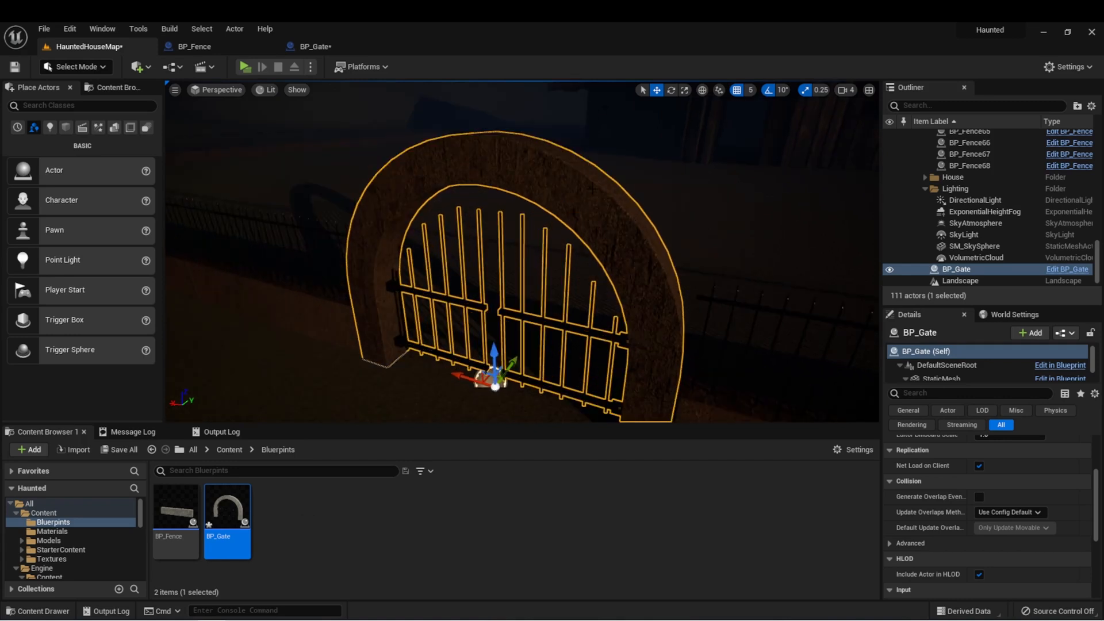
mouse_move(280, 524)
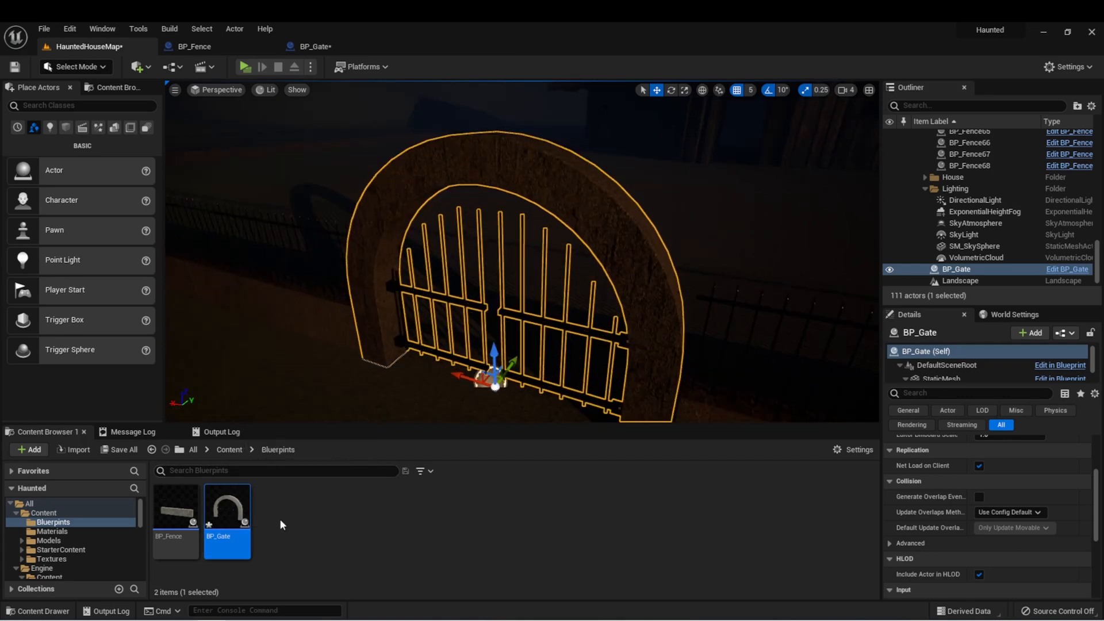
mouse_move(227, 518)
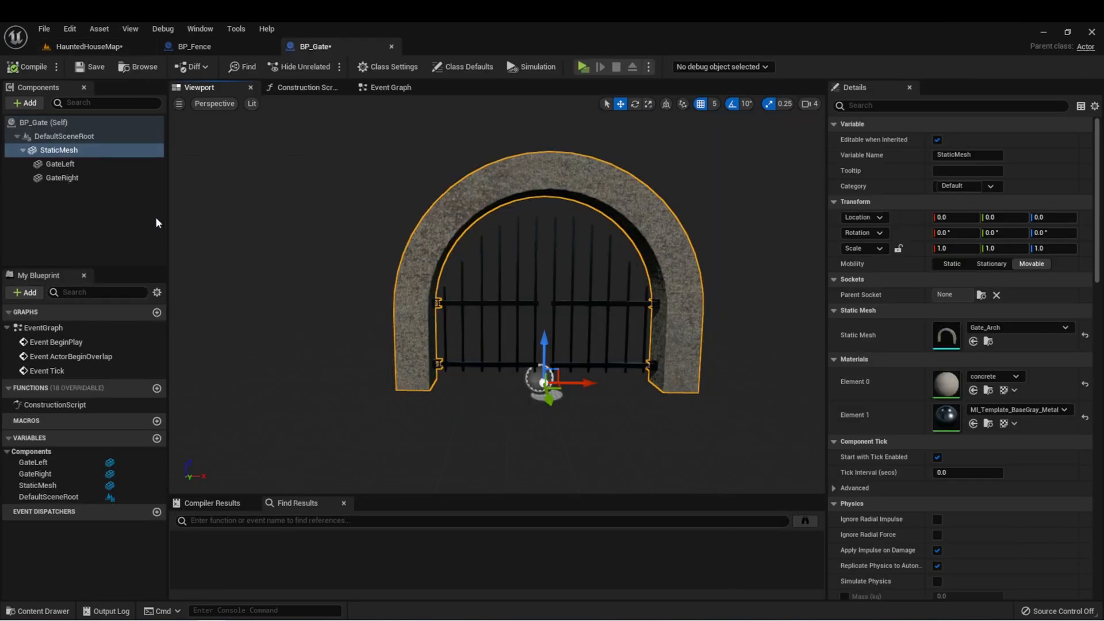
mouse_move(423, 204)
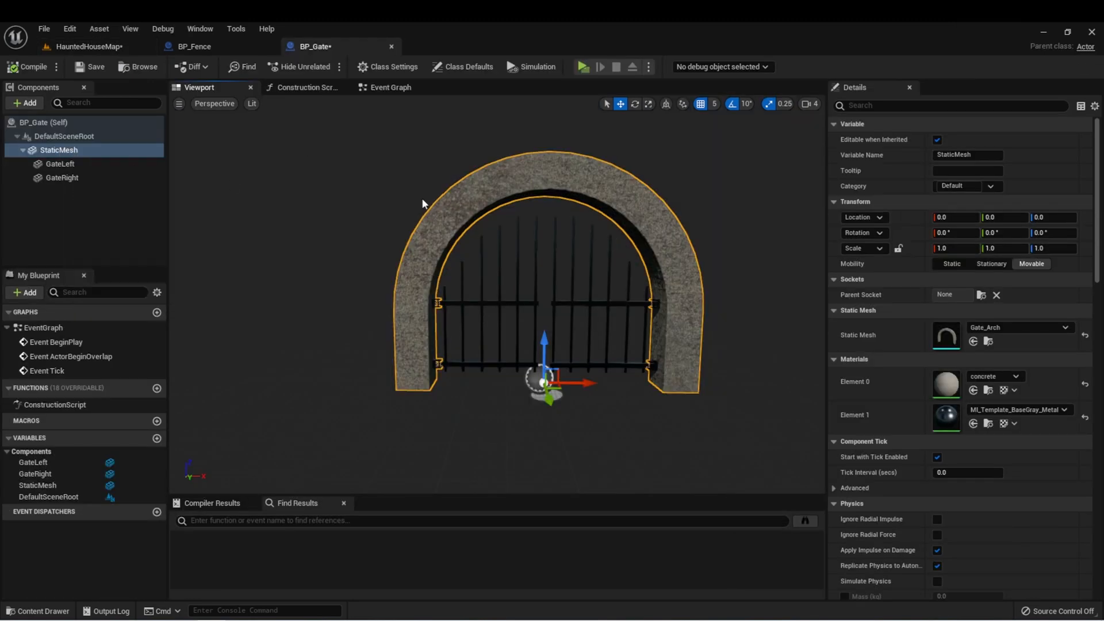
Select a component in BP_Gate's component list to inspect it
click(62, 178)
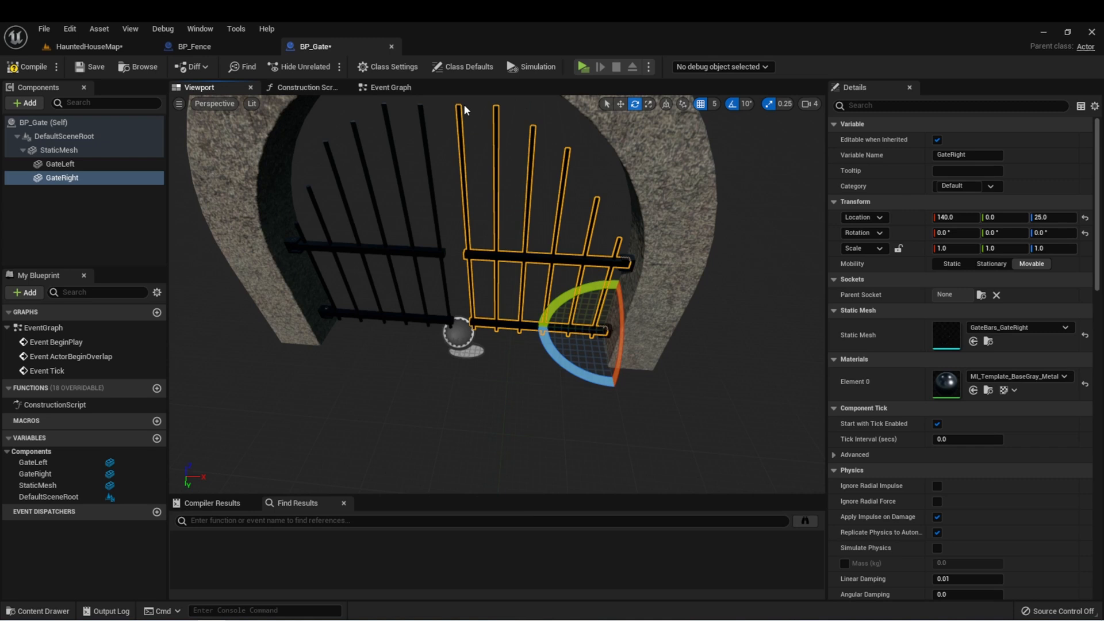
mouse_move(533, 346)
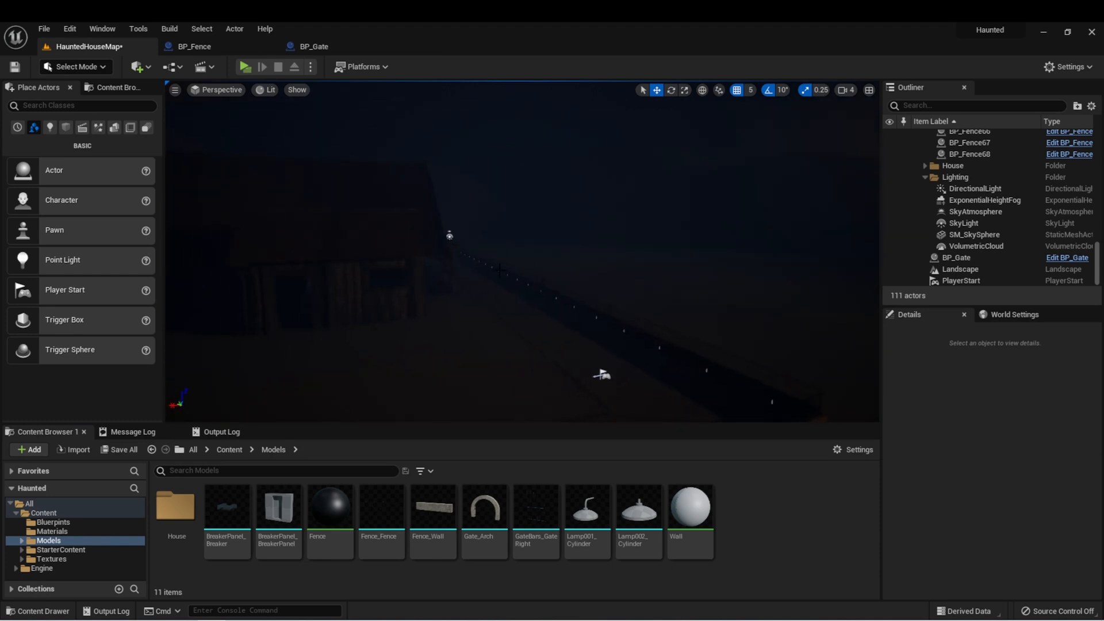
drag(602, 375, 342, 251)
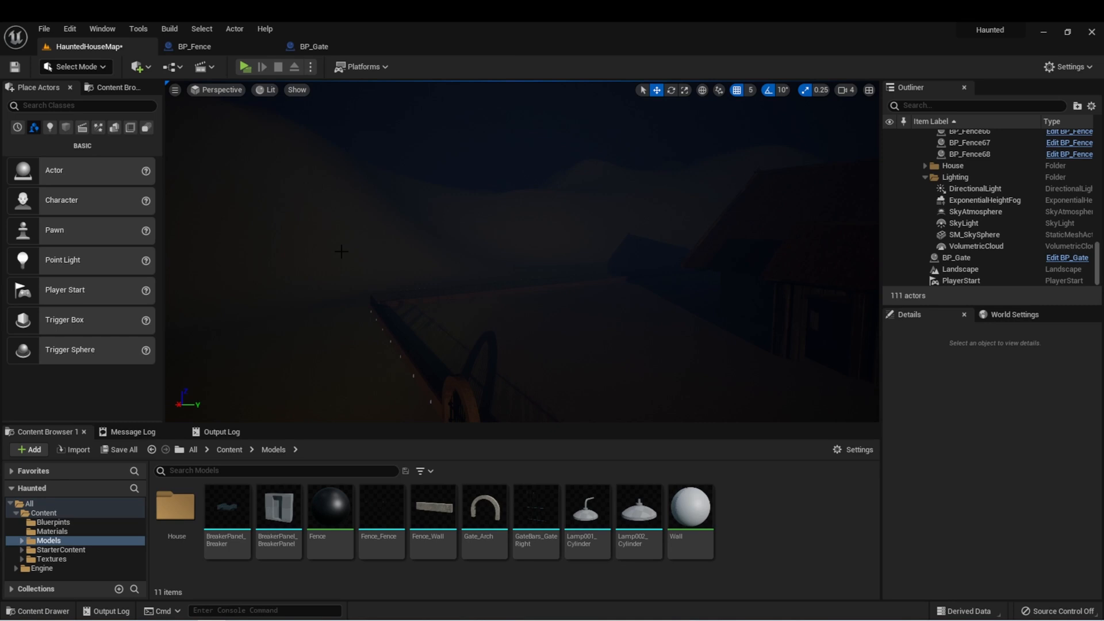
mouse_move(354, 345)
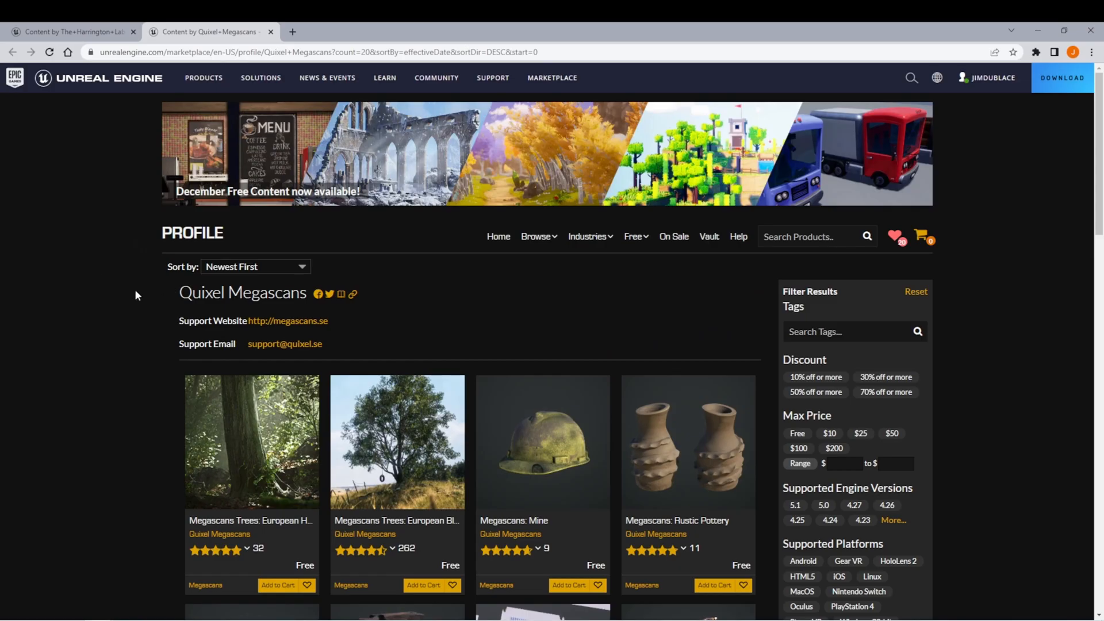
Browse the free Quixel Megascans assets, then go to The Harrington Lab at UCF profile
scroll(down, 3)
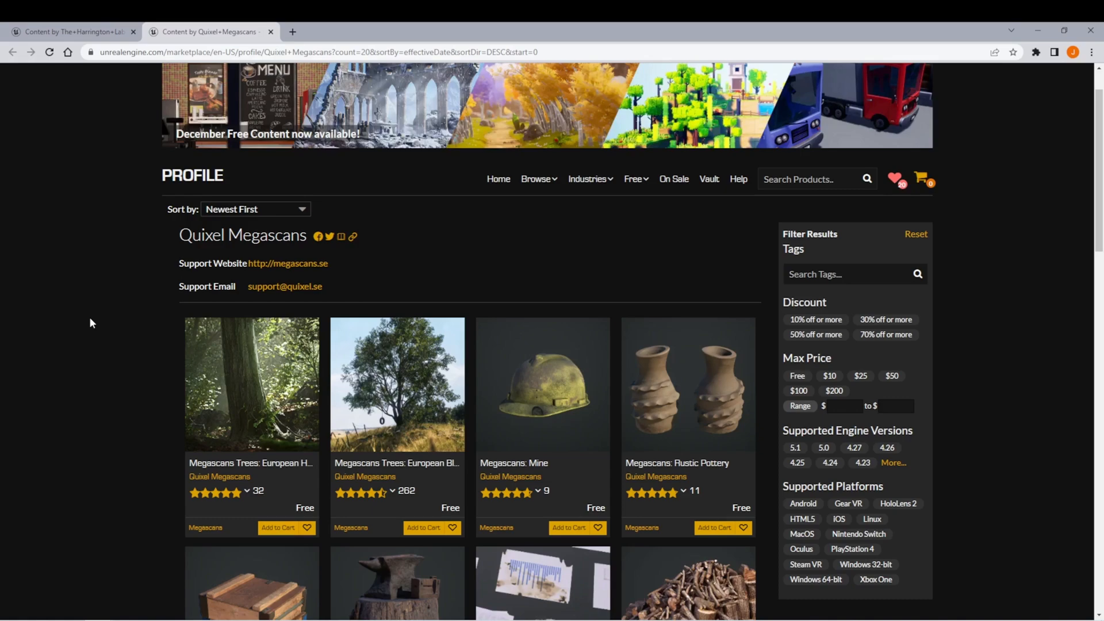
mouse_move(101, 327)
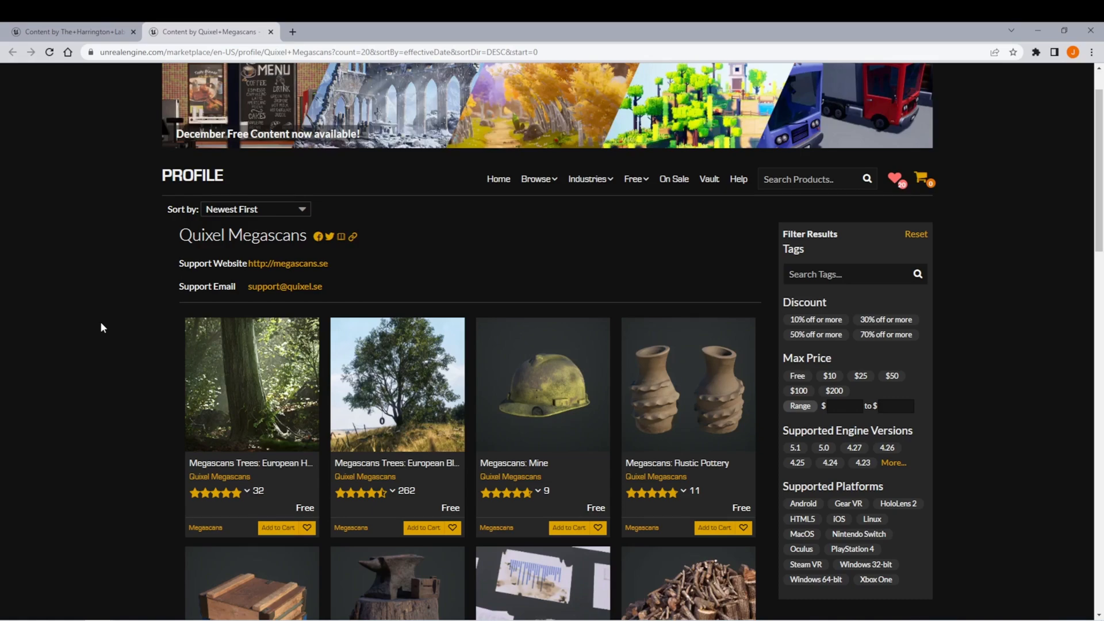
scroll(down, 3)
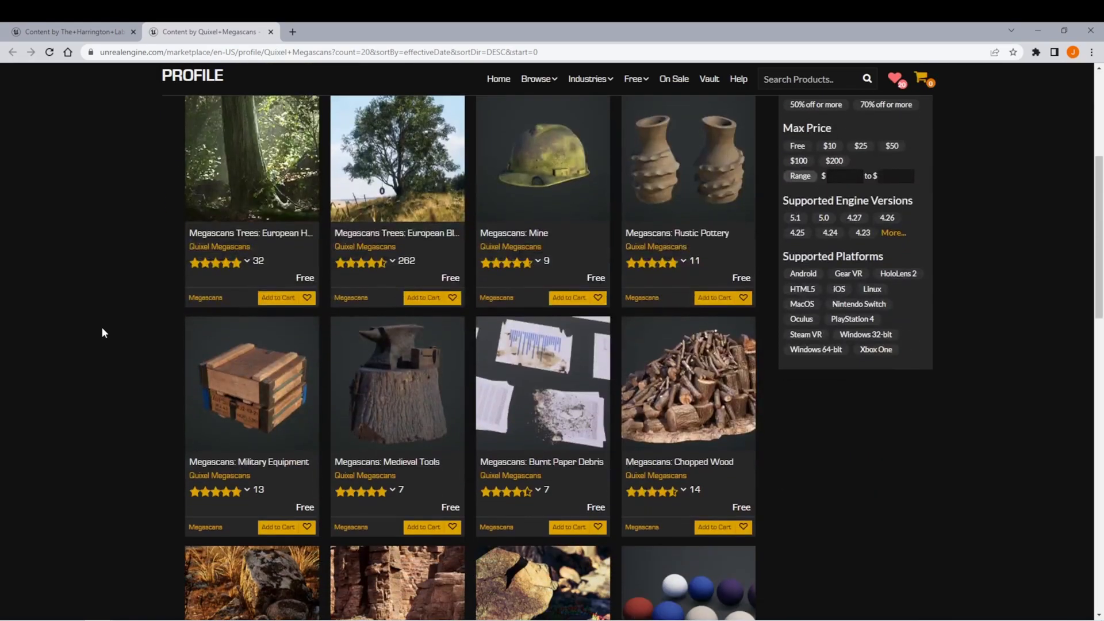
scroll(down, 3)
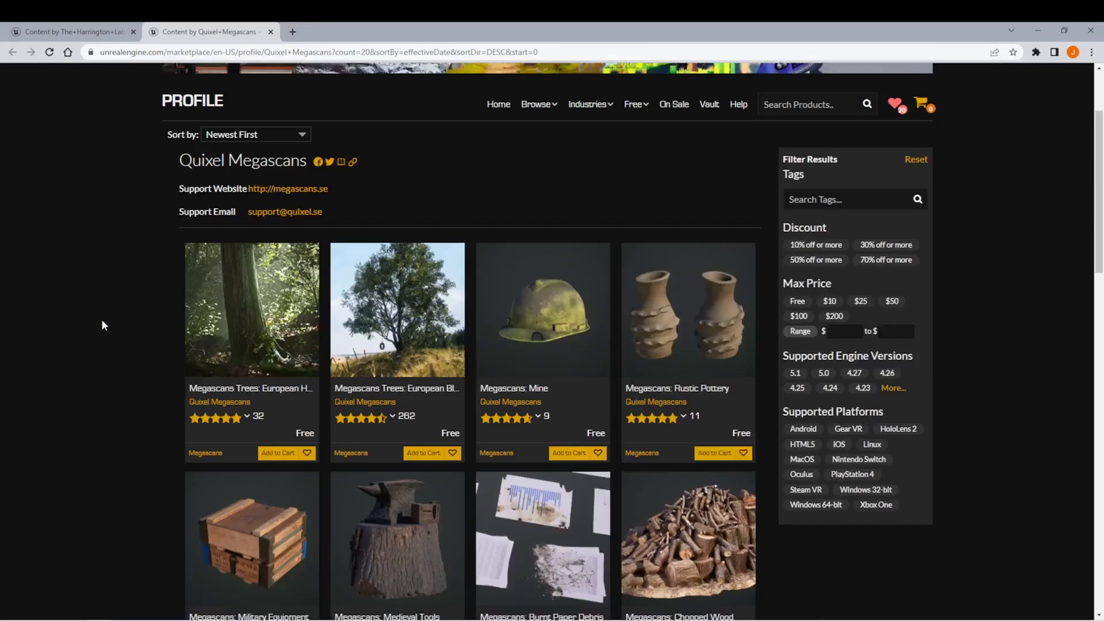
click(71, 31)
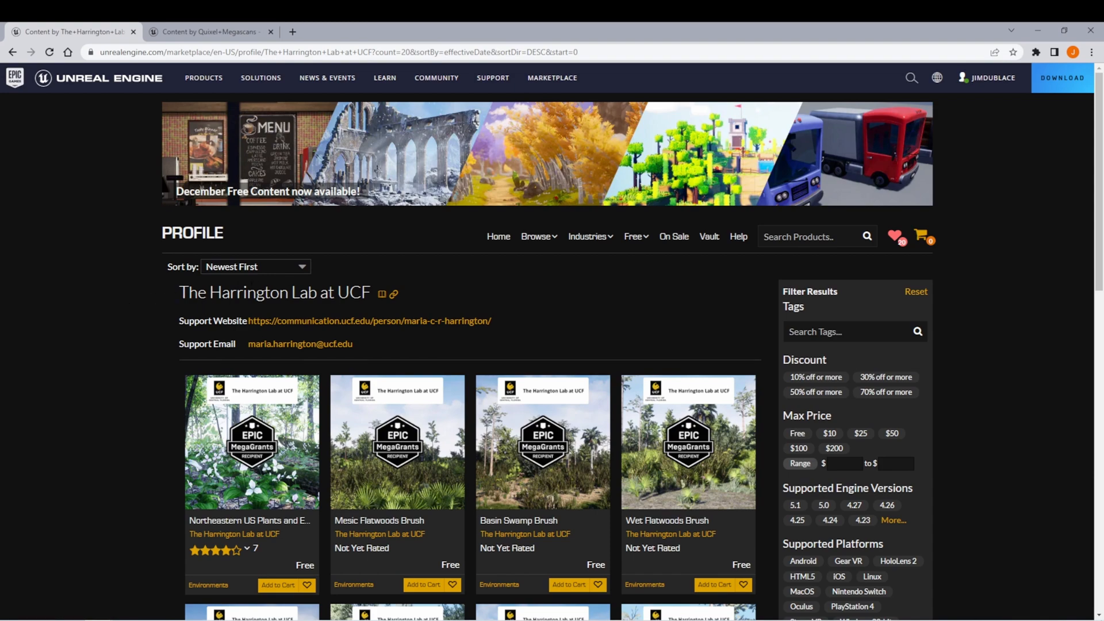
scroll(down, 3)
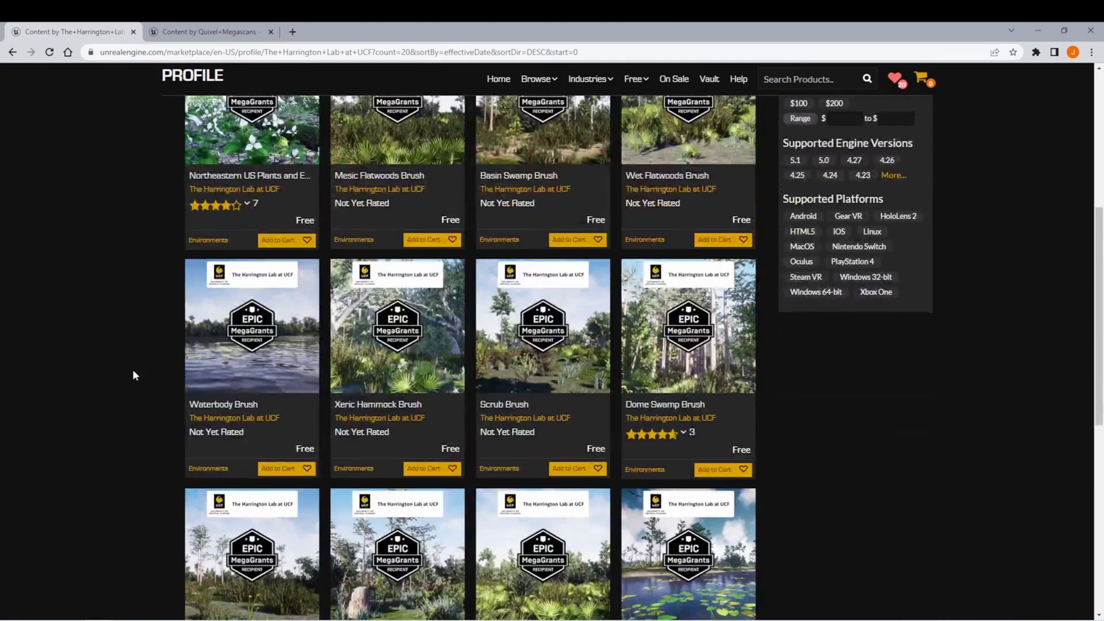
scroll(down, 3)
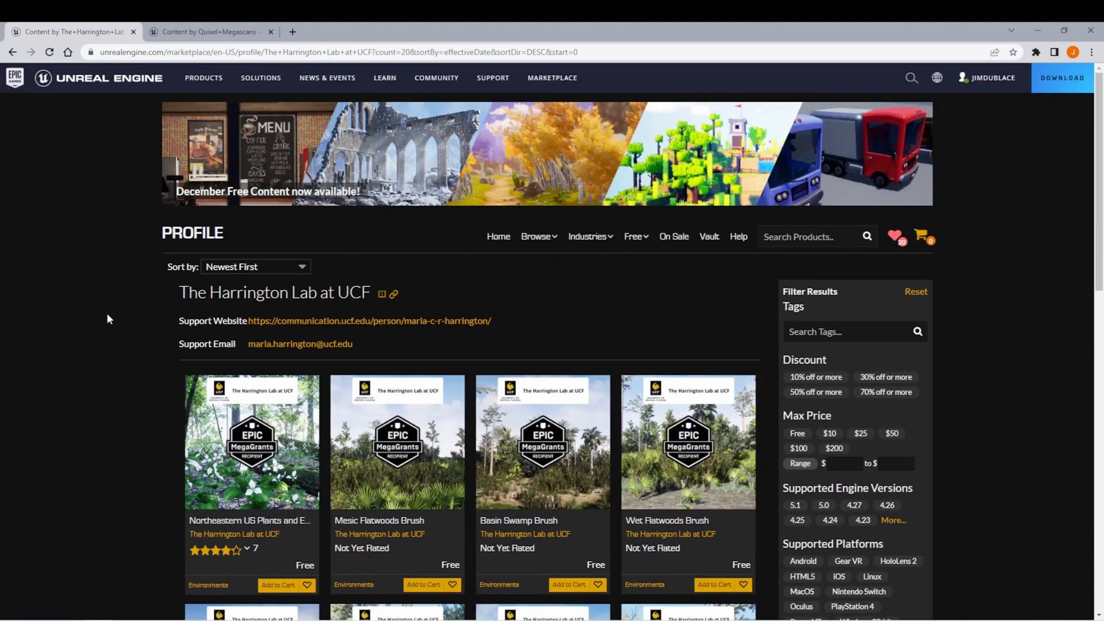
mouse_move(139, 315)
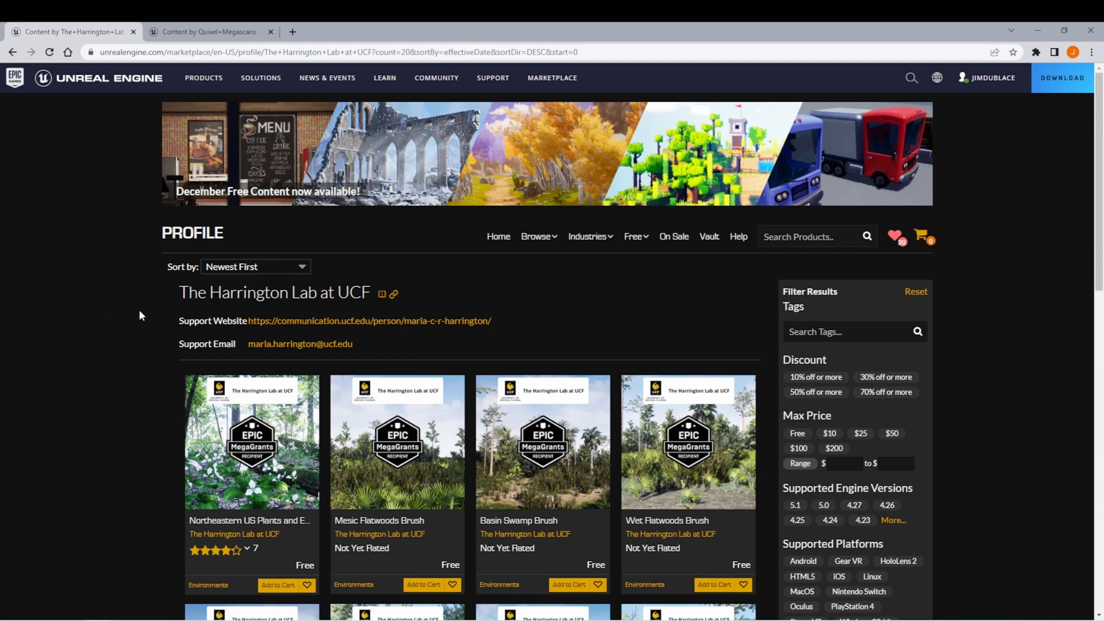